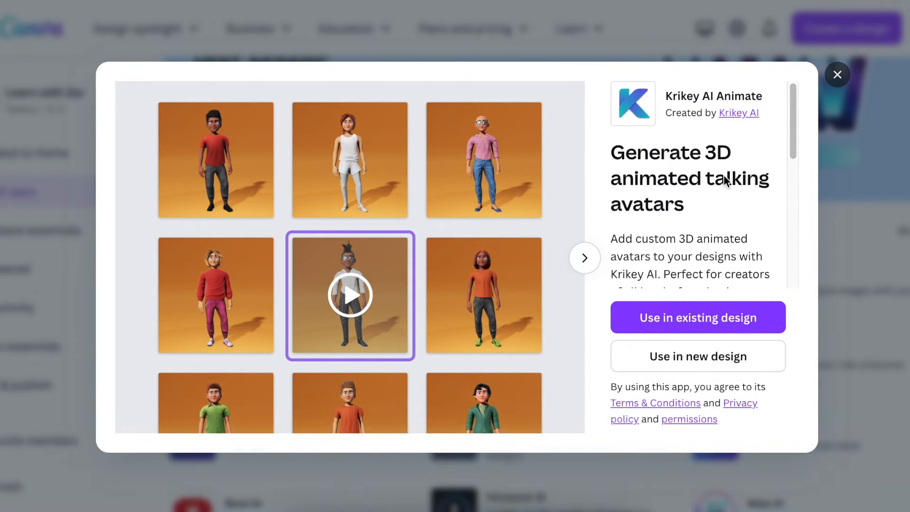
mouse_move(710, 228)
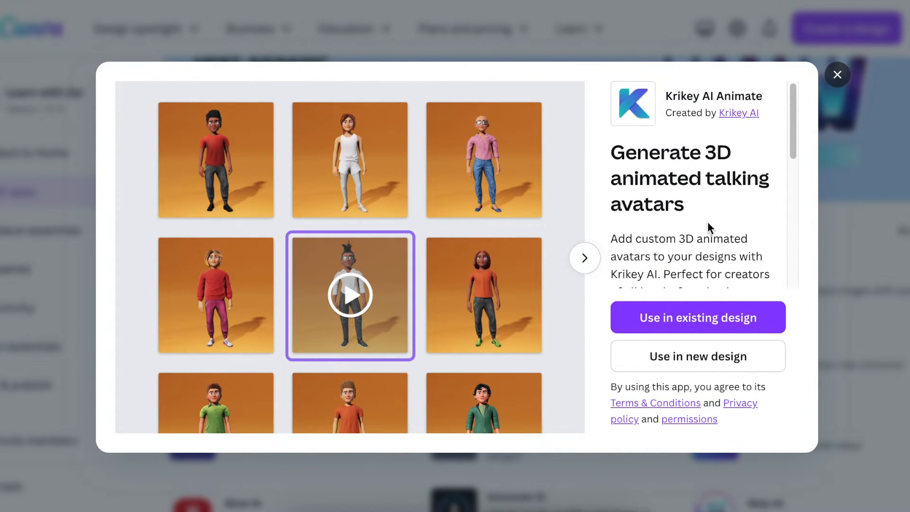
Scroll the Krikey AI Animate details and use the app in an existing design
scroll("down", 3)
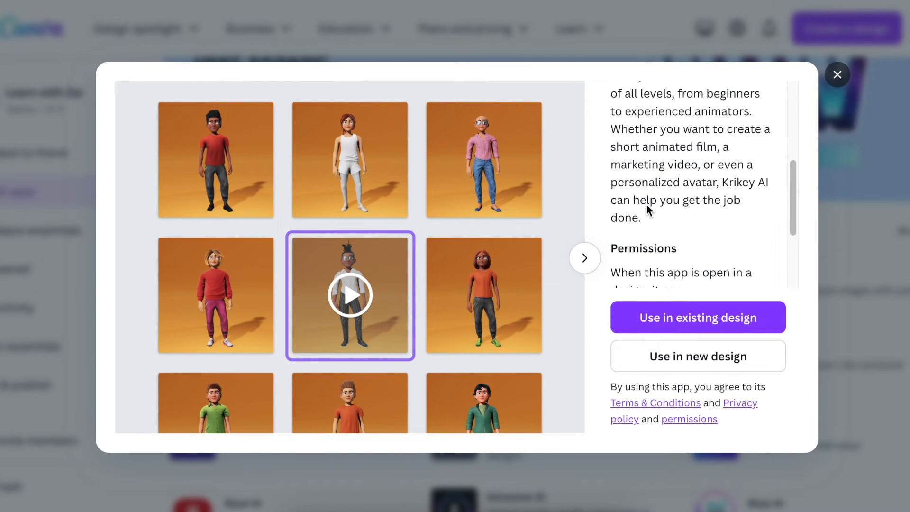
left_click(697, 317)
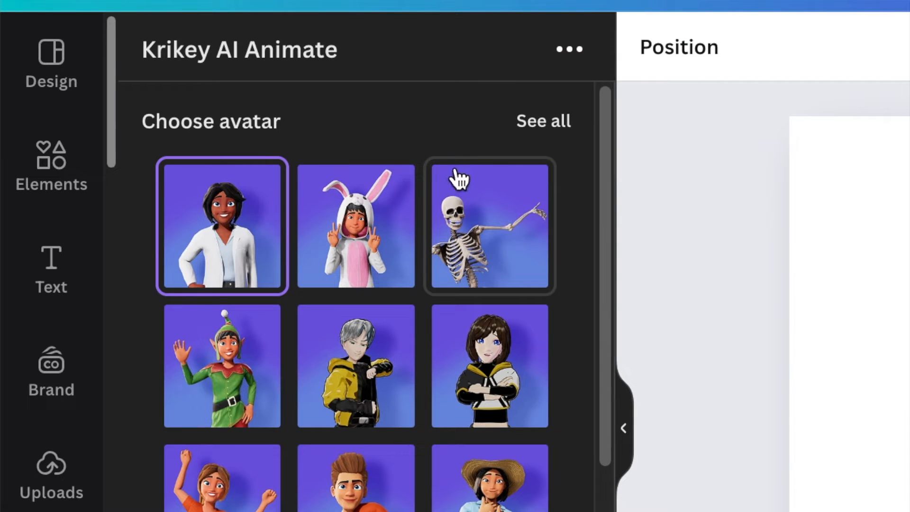
mouse_move(524, 470)
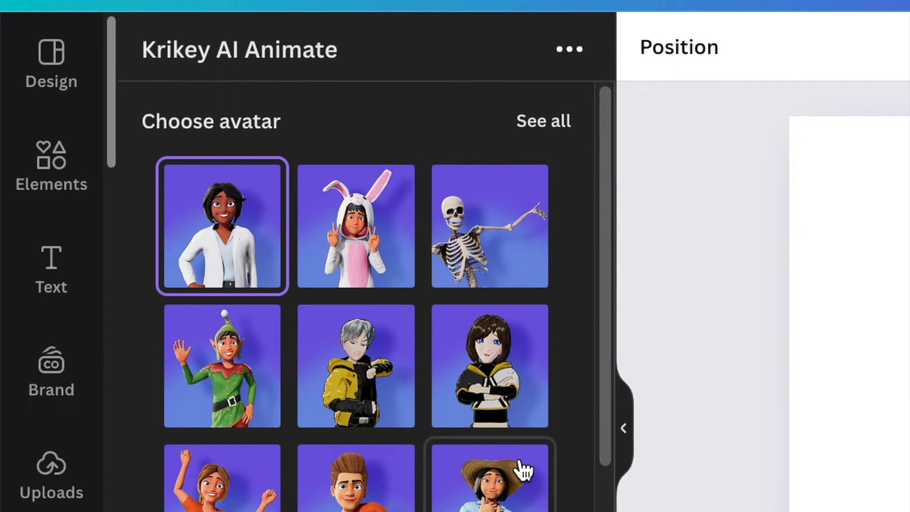
mouse_move(280, 178)
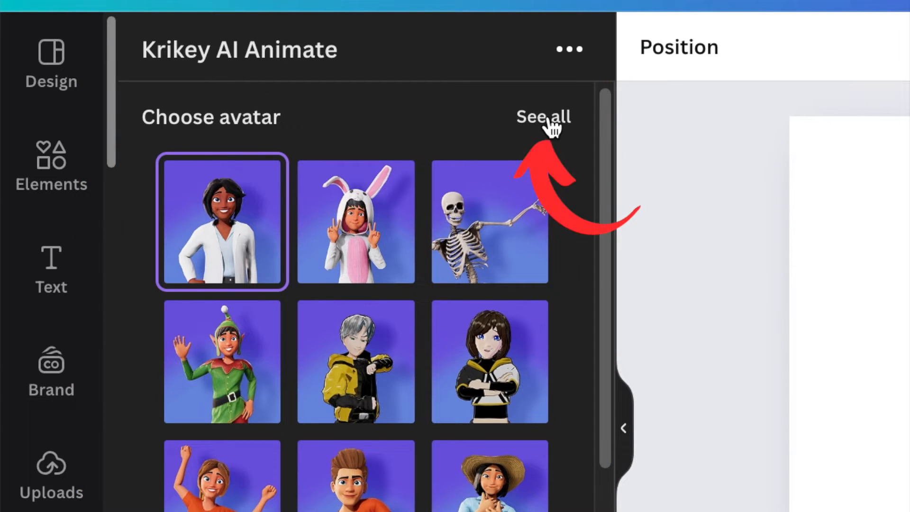
left_click(542, 116)
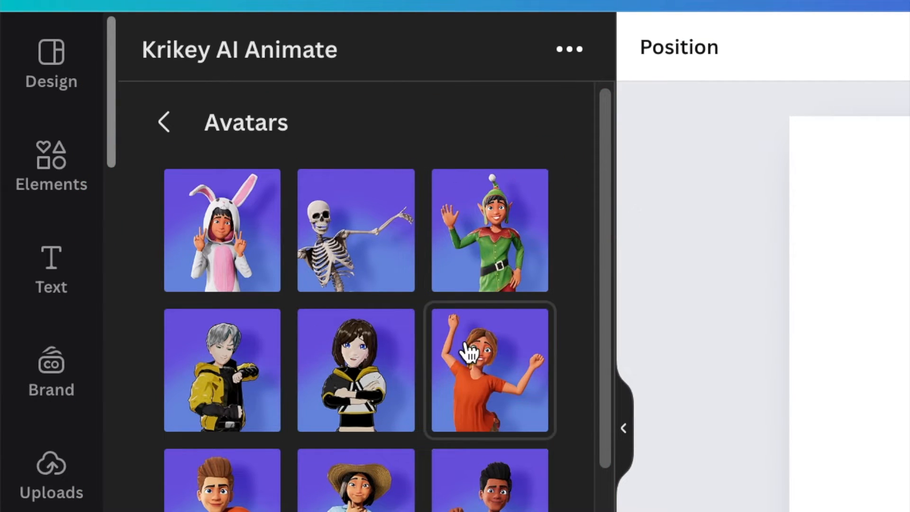
scroll("down", 3)
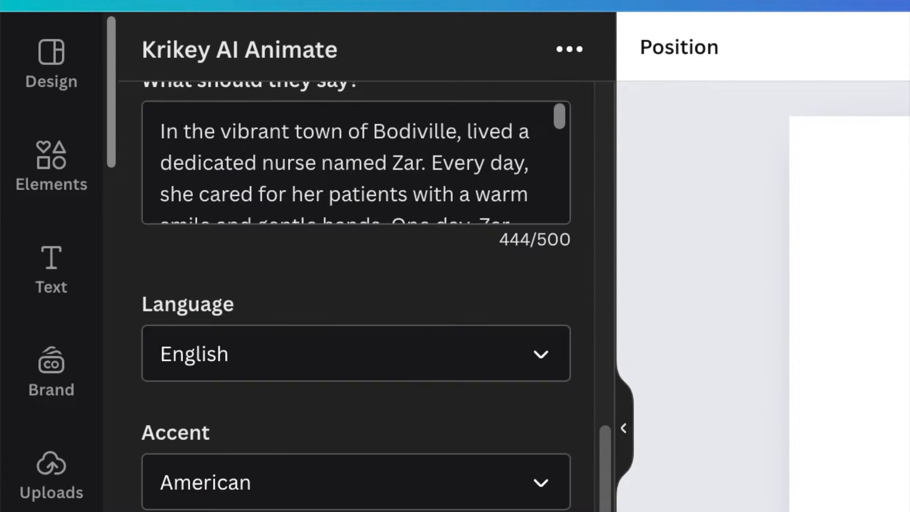
scroll("up", 3)
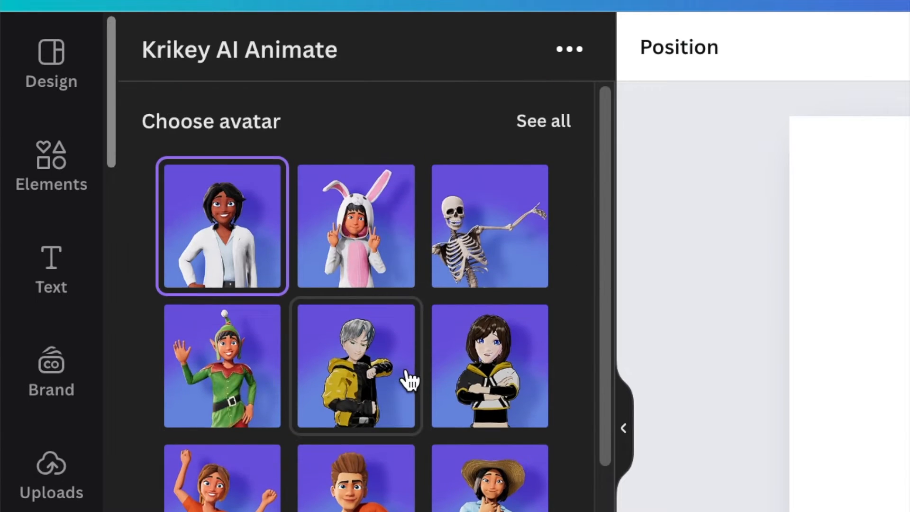
scroll("down", 3)
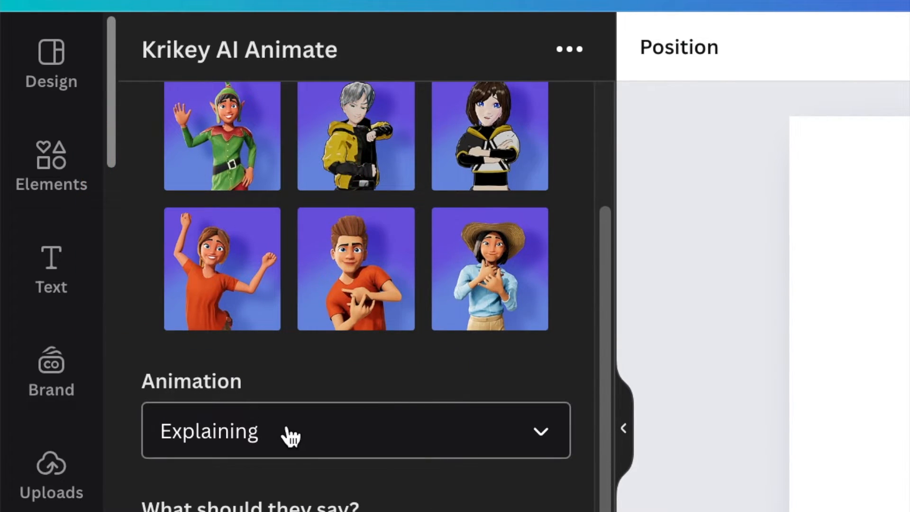
left_click(539, 431)
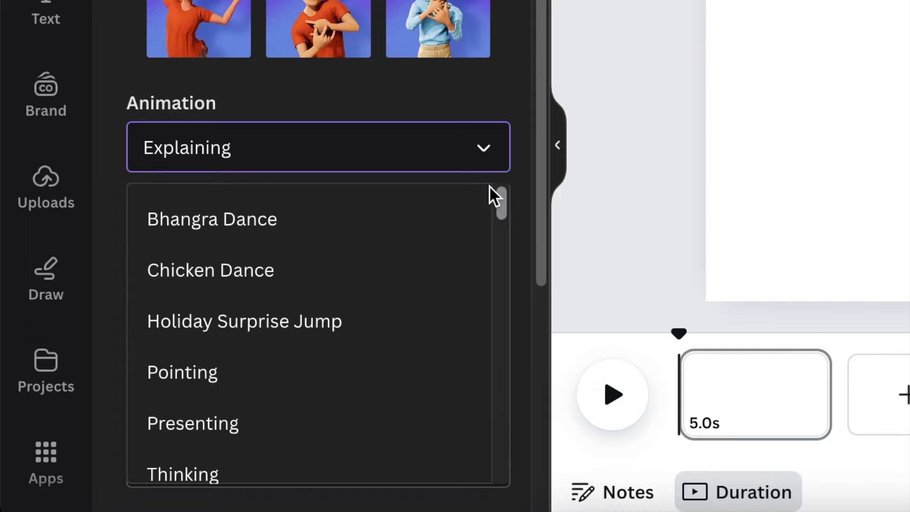
scroll("down", 3)
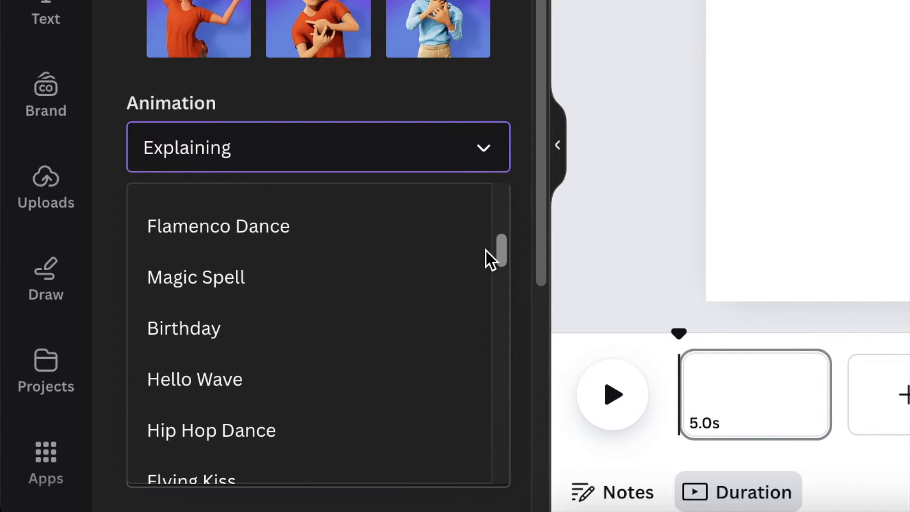
scroll("down", 3)
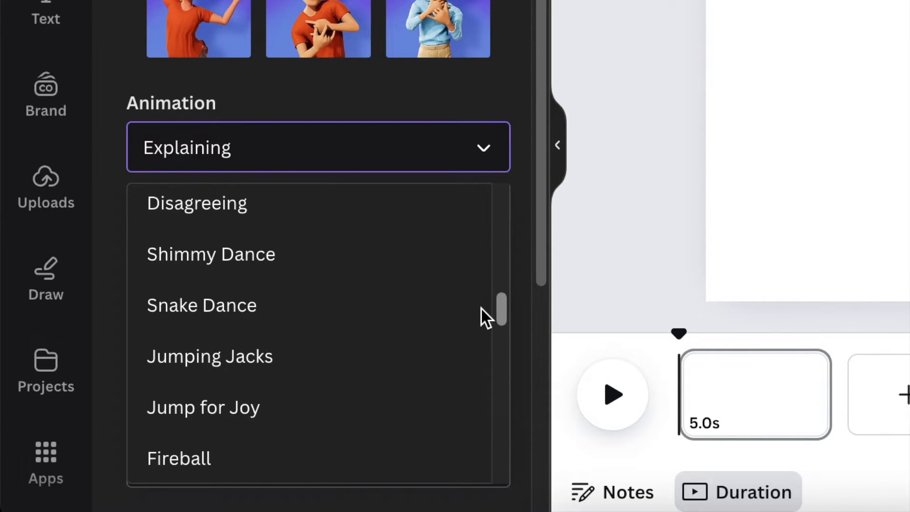
scroll("down", 3)
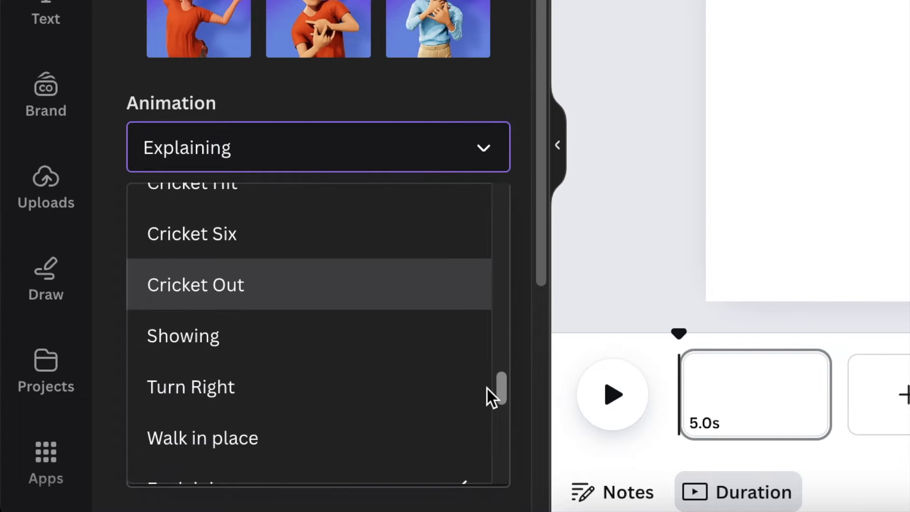
scroll("down", 3)
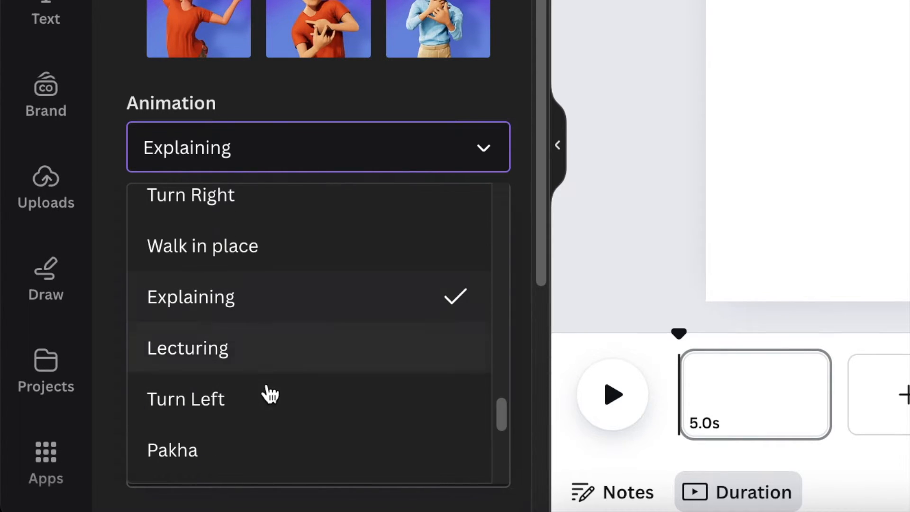
scroll("down", 3)
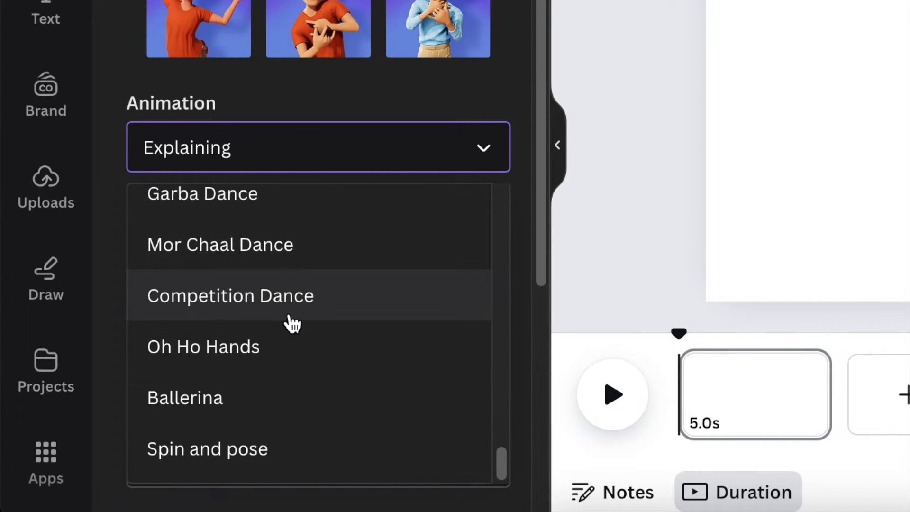
mouse_move(390, 295)
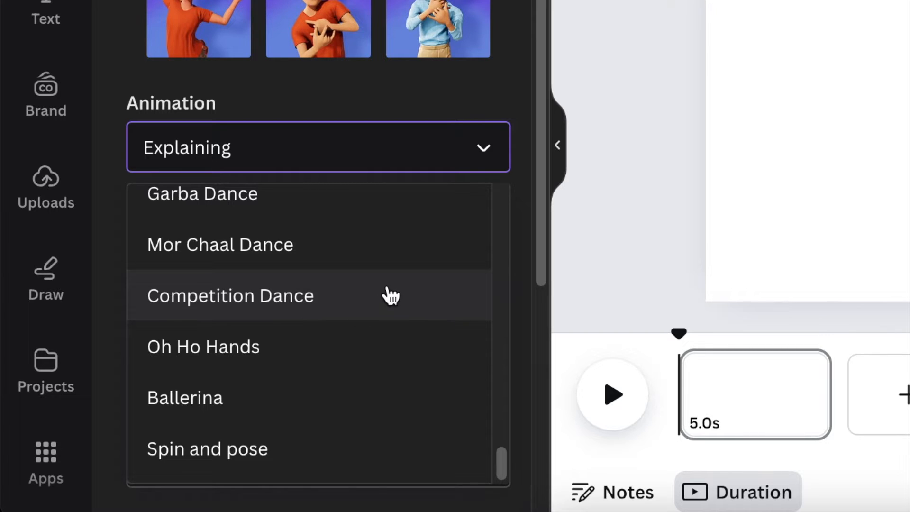
scroll("up", 3)
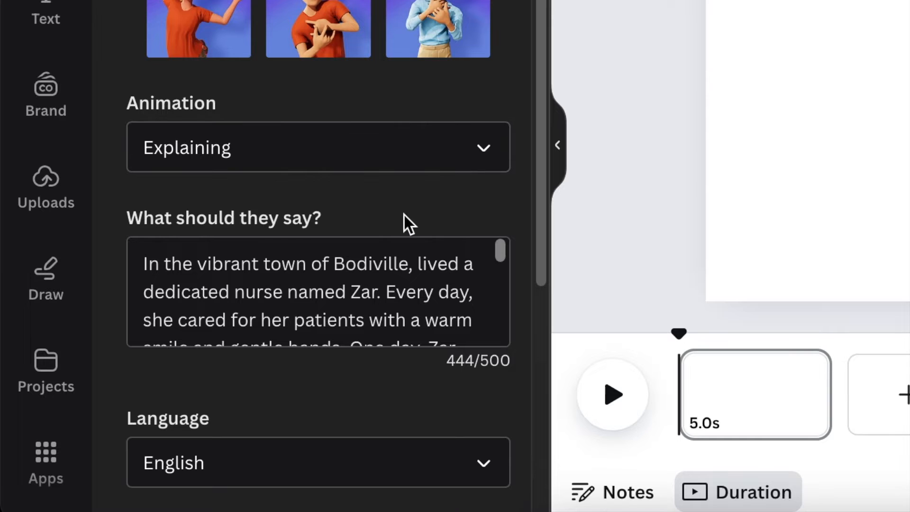
scroll("down", 3)
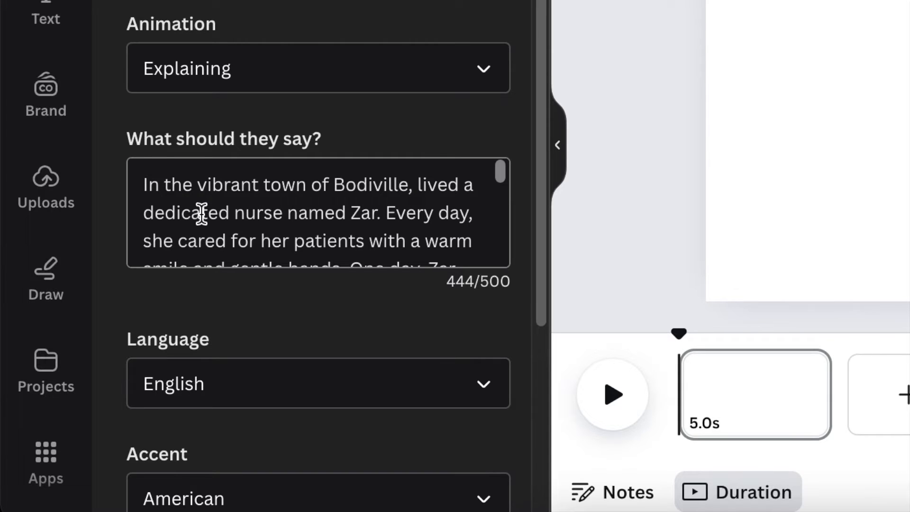
scroll("down", 3)
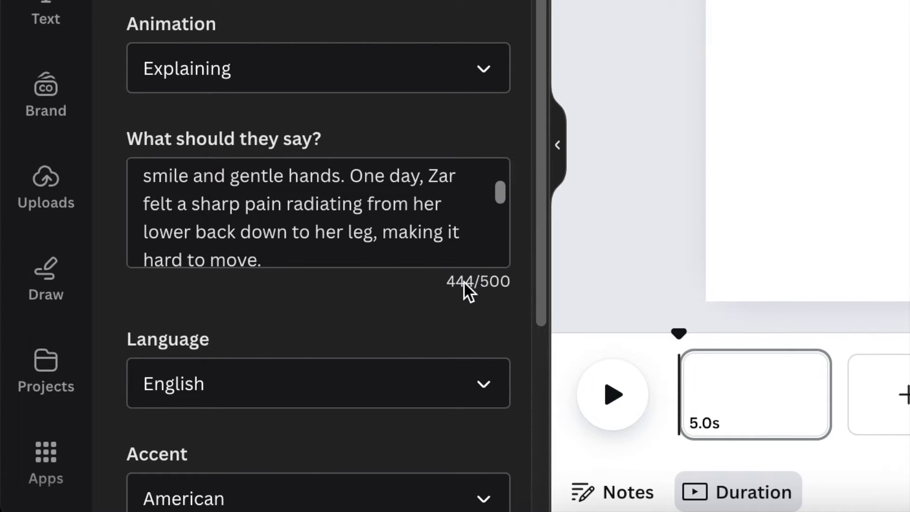
scroll("down", 3)
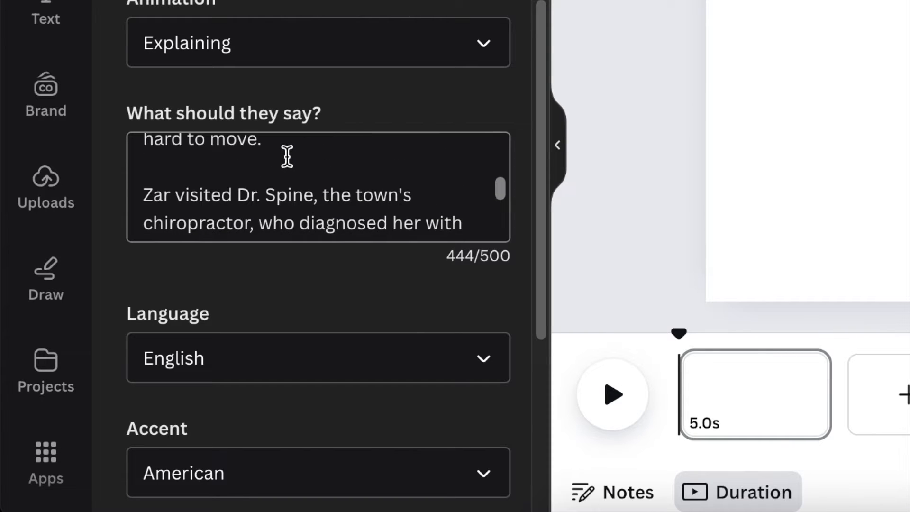
scroll("down", 3)
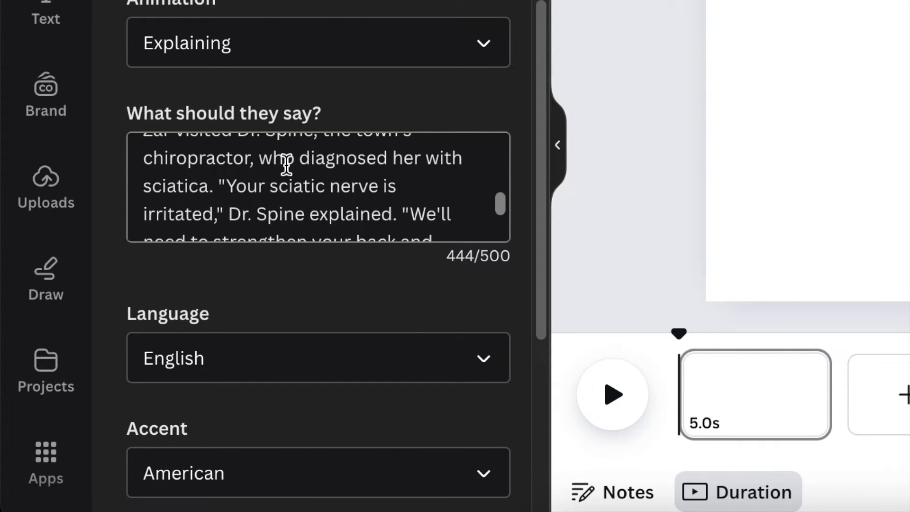
scroll("down", 3)
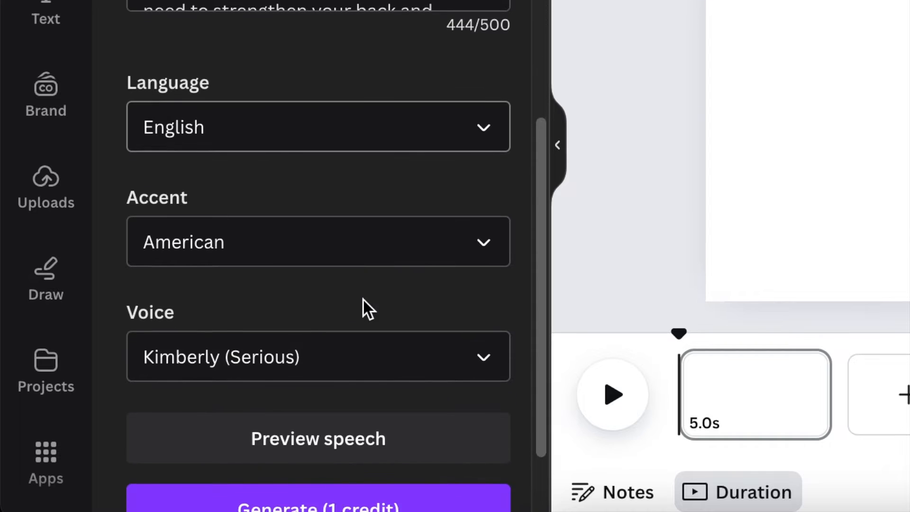
scroll("down", 3)
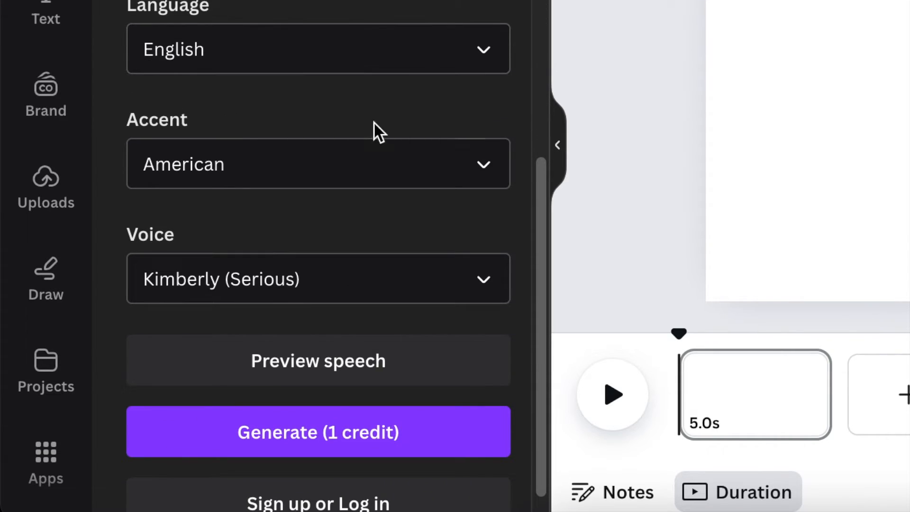
Set the avatar's speaking accent to South Africa and review the panel settings
left_click(317, 164)
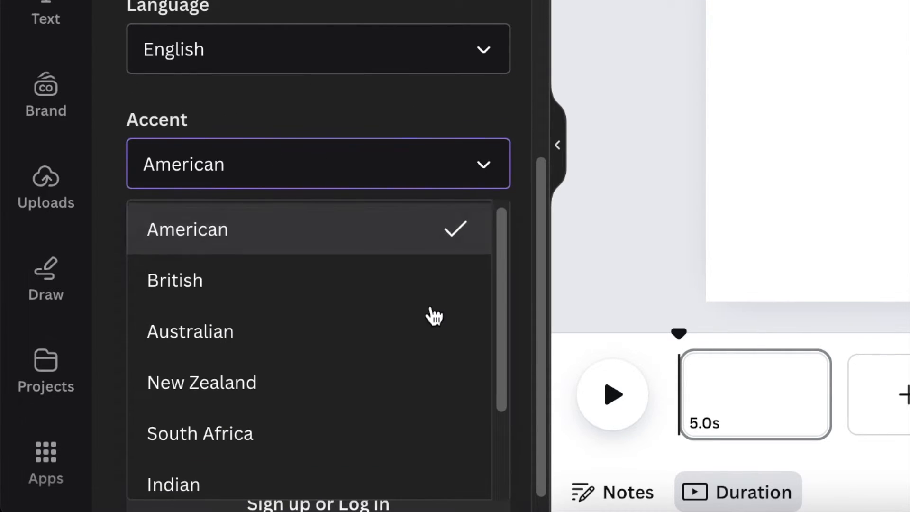
left_click(200, 432)
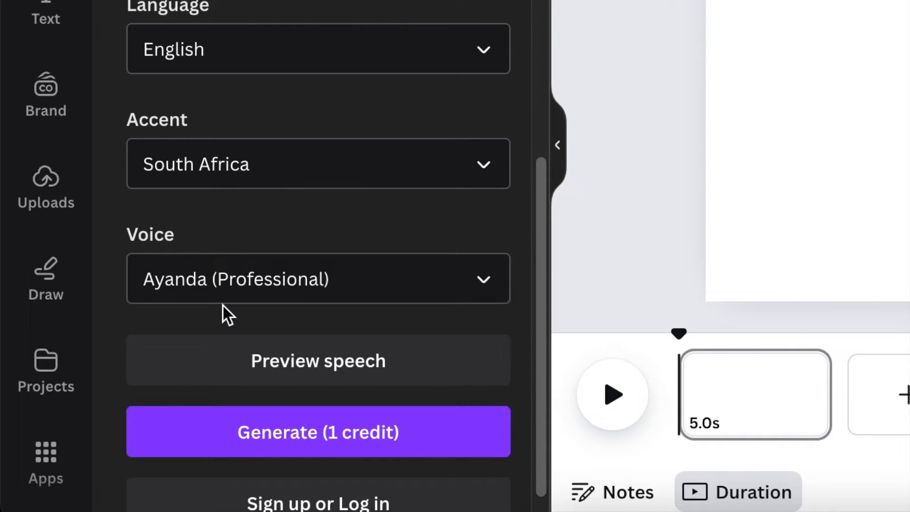
mouse_move(418, 279)
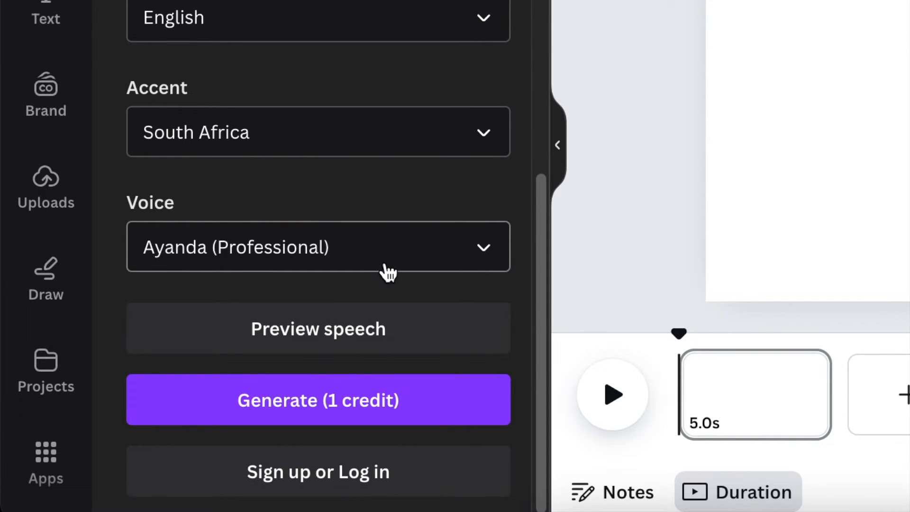
mouse_move(332, 335)
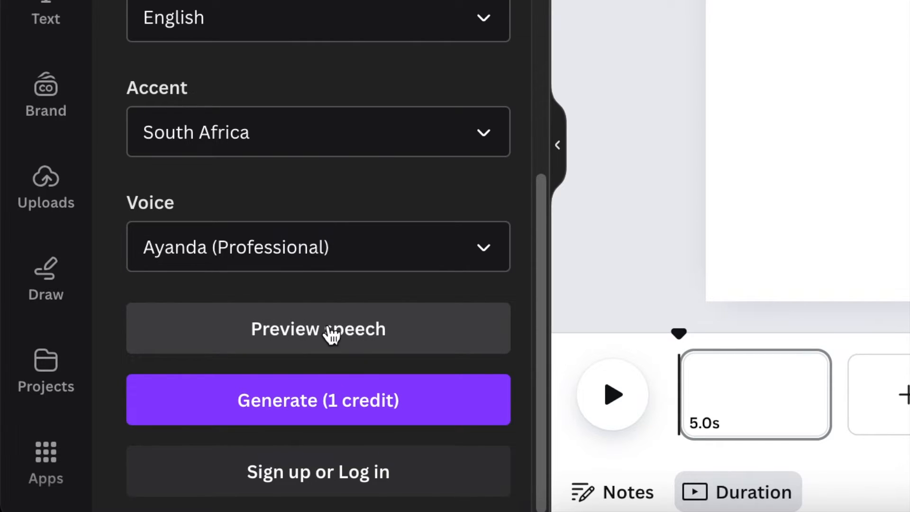
mouse_move(318, 345)
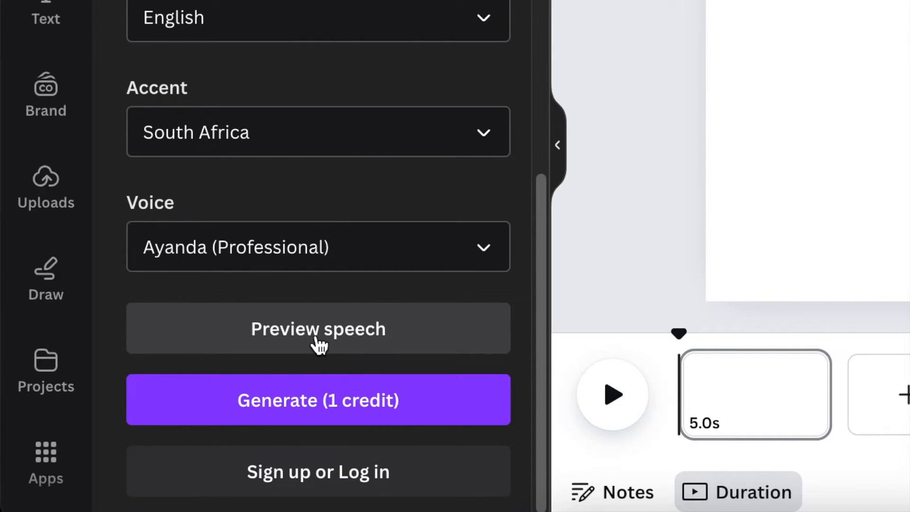
mouse_move(443, 264)
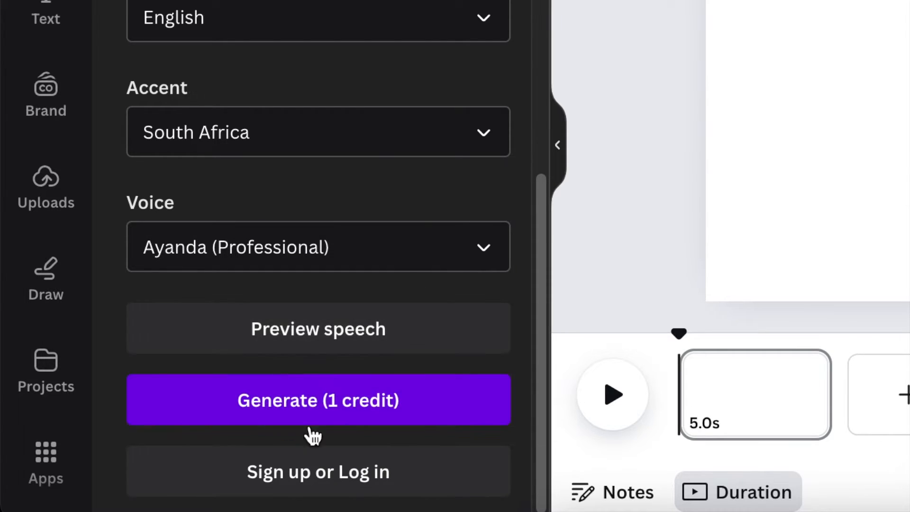
mouse_move(281, 413)
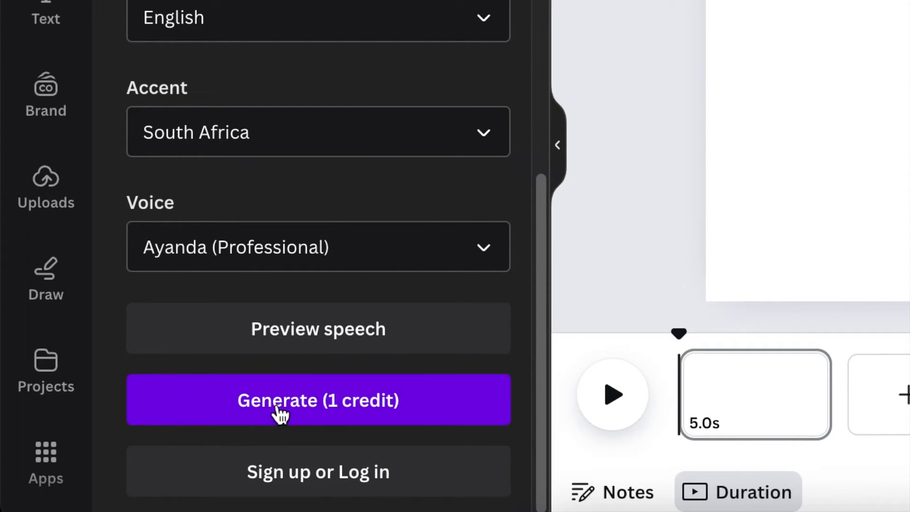
mouse_move(305, 415)
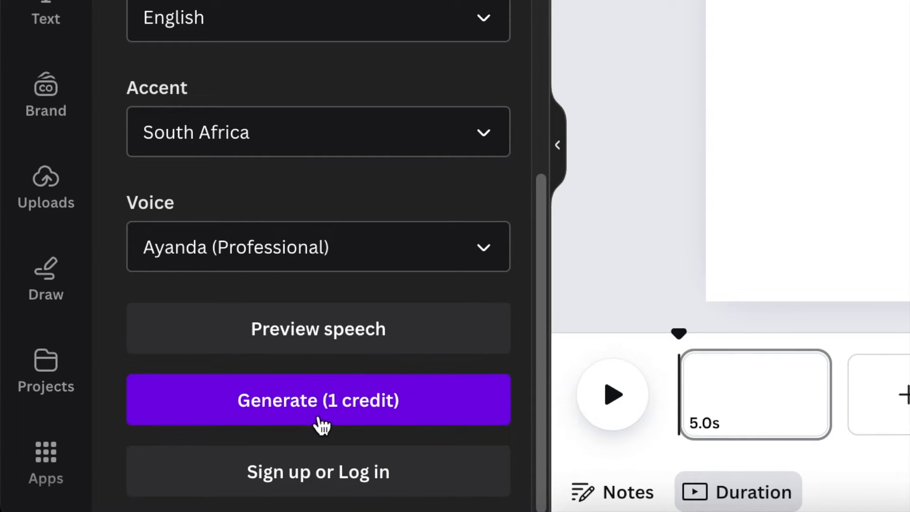
scroll("up", 3)
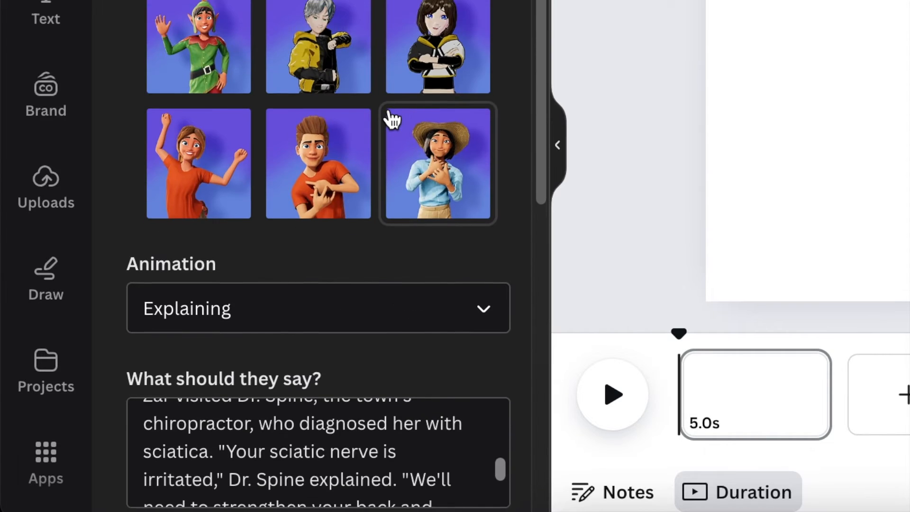
scroll("down", 3)
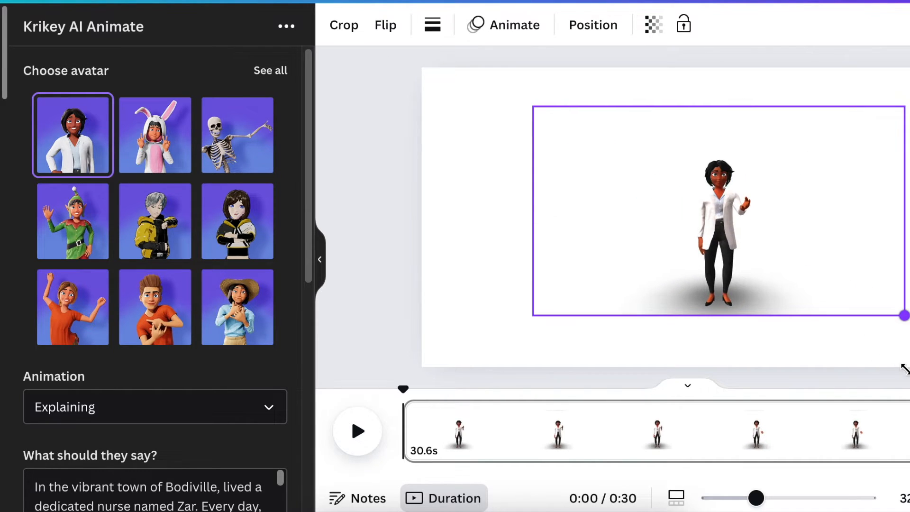
Select the nurse avatar clip and resize it to cover the page
left_click(720, 232)
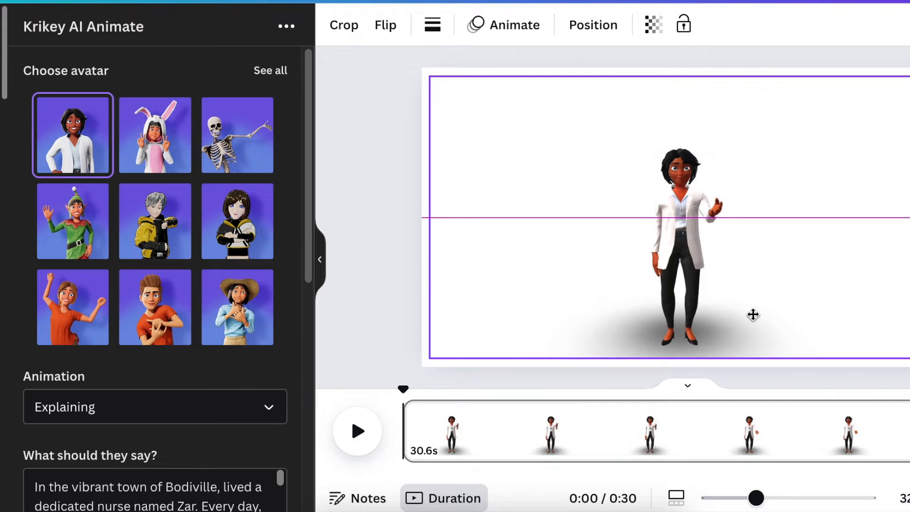
left_click(682, 249)
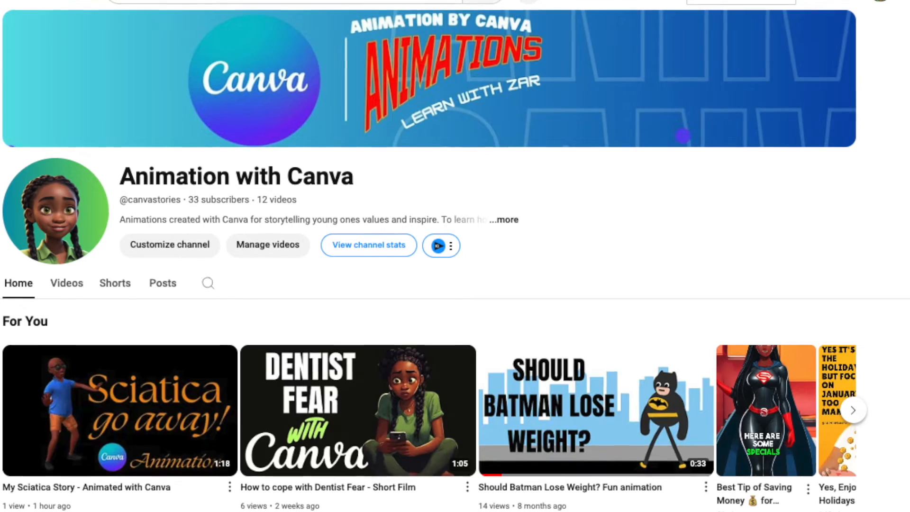
scroll("down", 3)
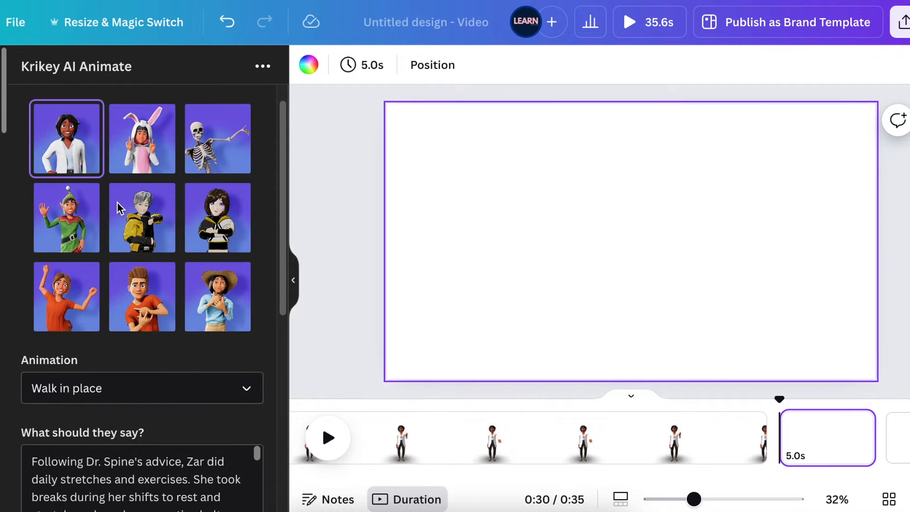
Generate the walking-in-place nurse clip with the South African Ayanda voice
scroll("down", 3)
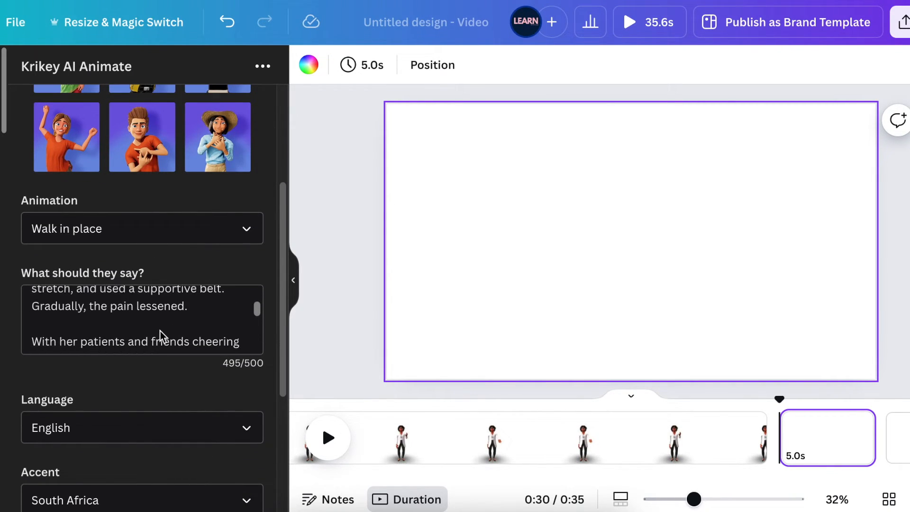
scroll("down", 3)
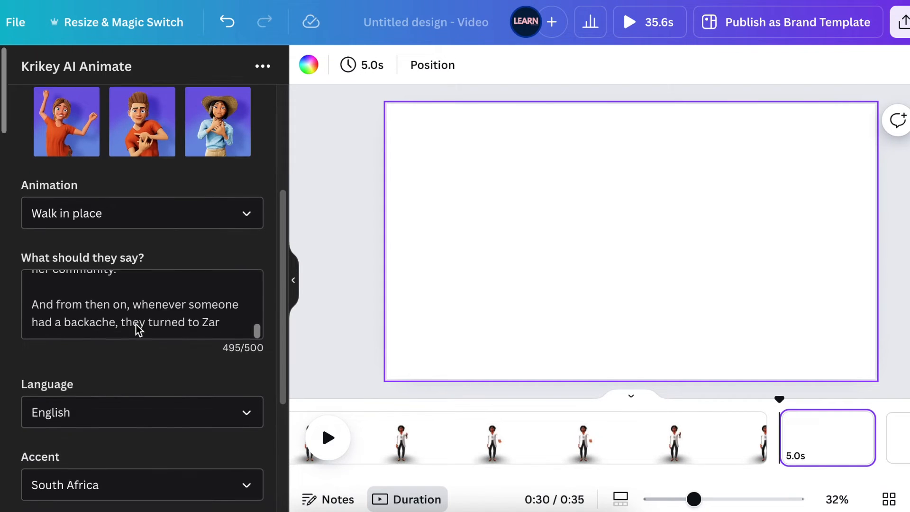
scroll("down", 3)
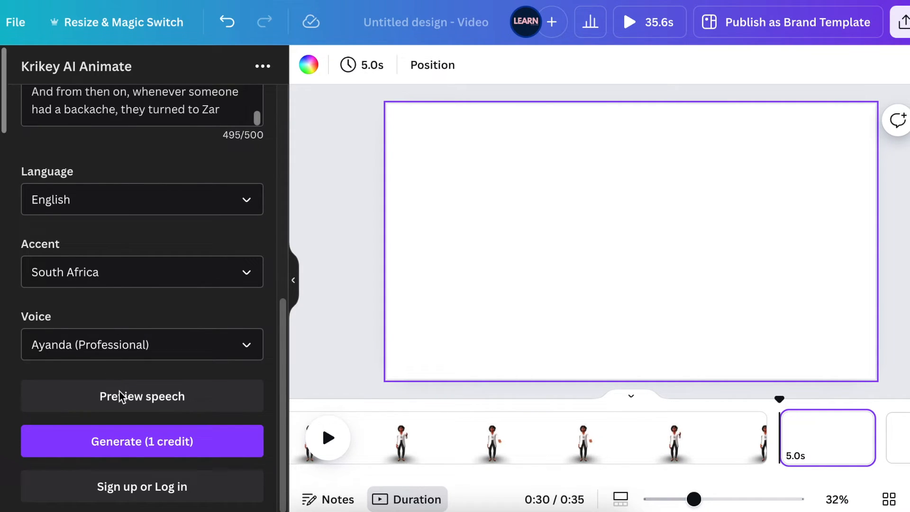
left_click(142, 441)
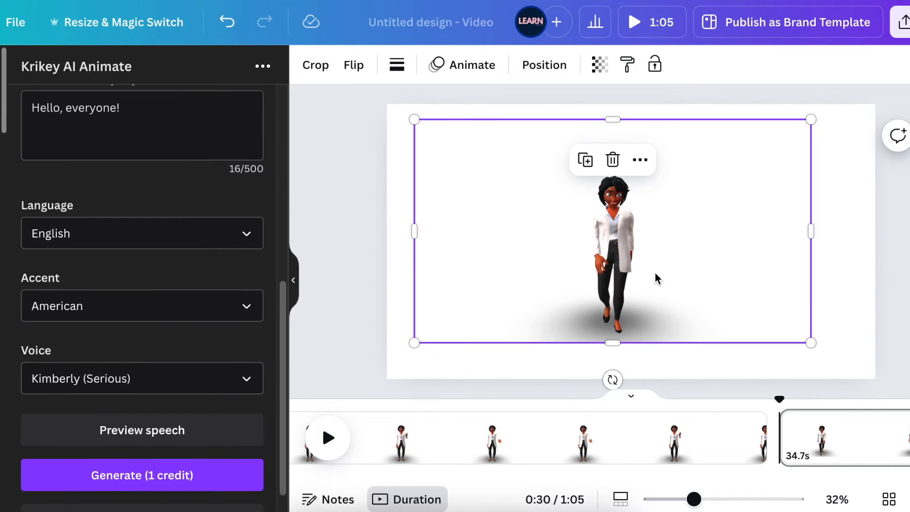
Select the newly added walking nurse clip on page 2
left_click(634, 22)
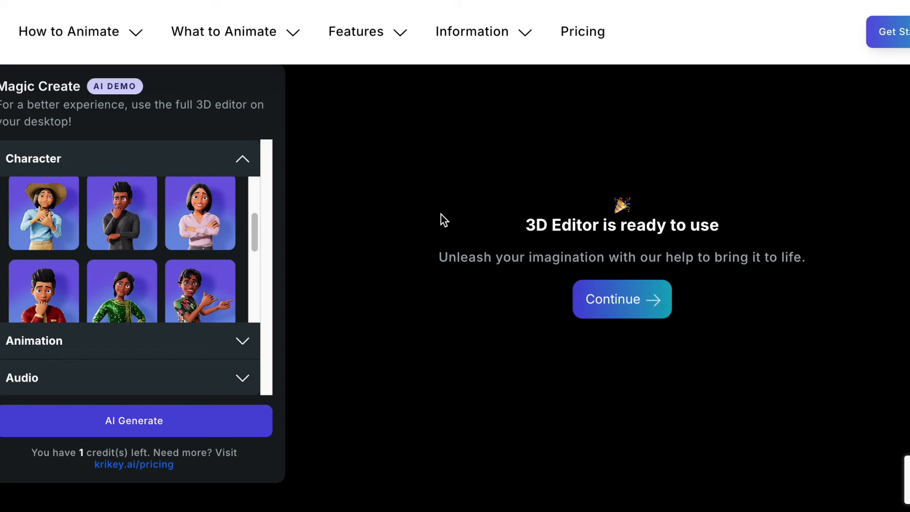
mouse_move(109, 5)
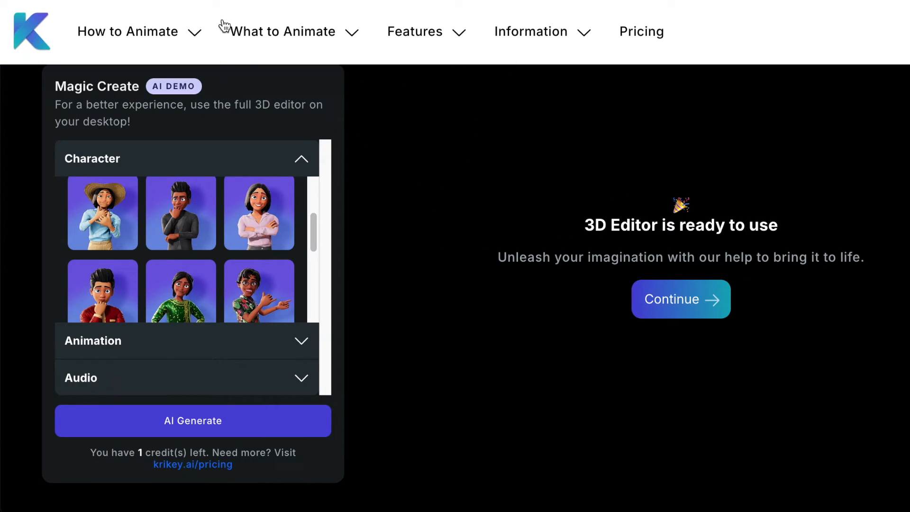
mouse_move(404, 297)
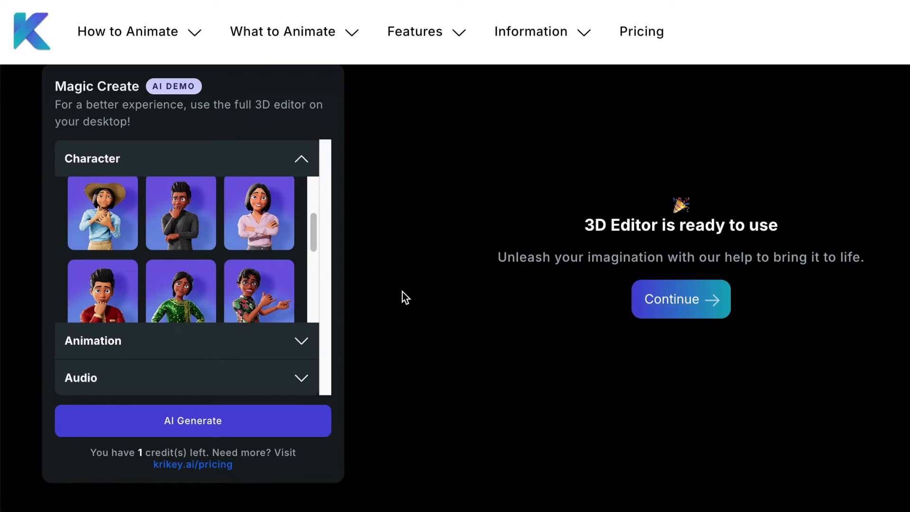
scroll("up", 3)
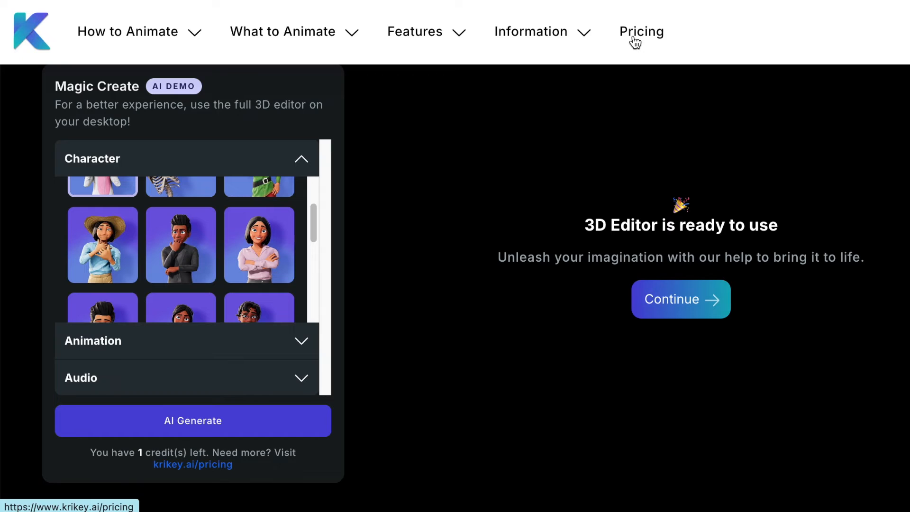
Browse Krikey AI's Free, Pro ($29.99/month) and Enterprise plan cards
left_click(641, 31)
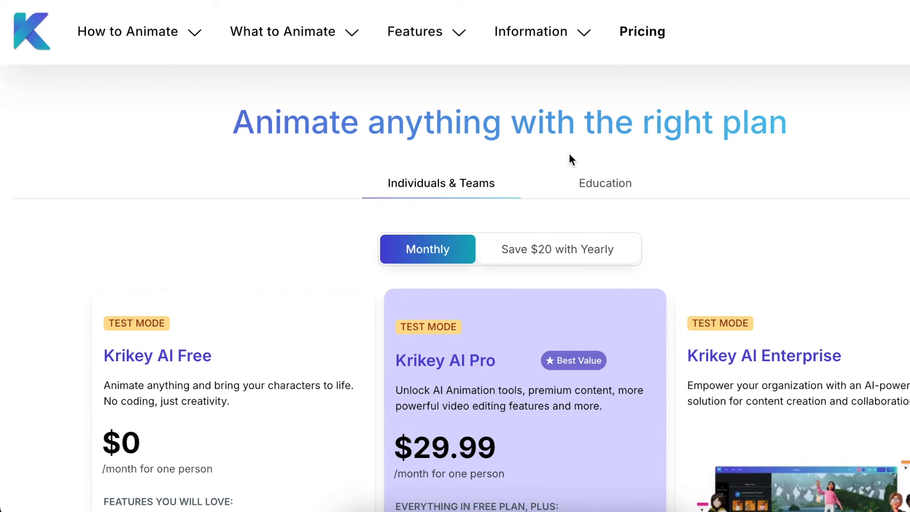
scroll("down", 3)
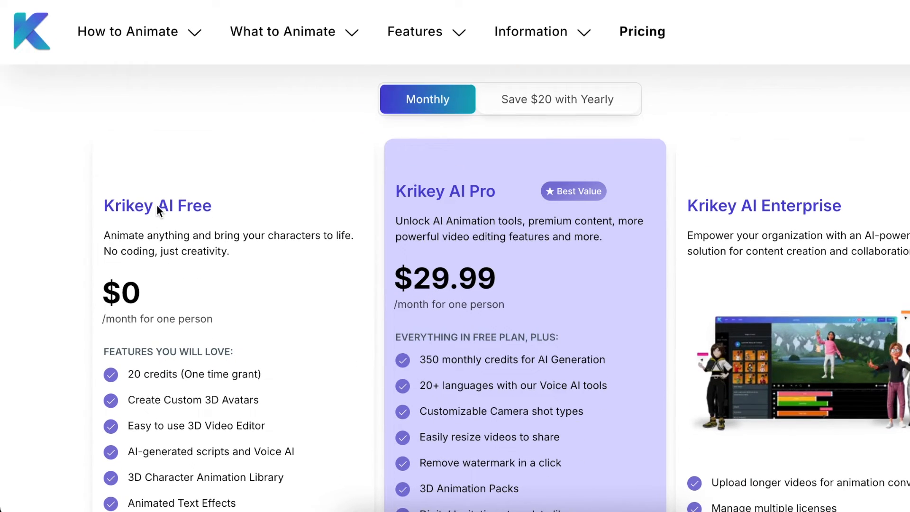
scroll("down", 3)
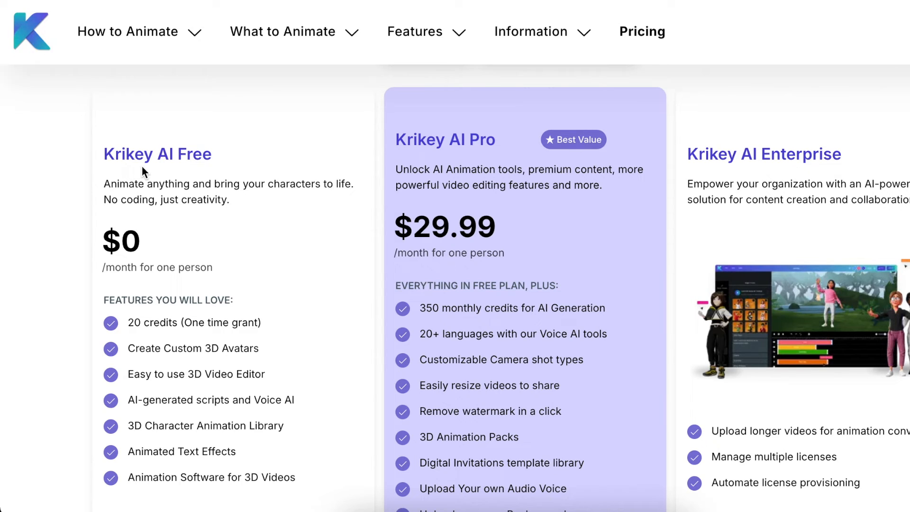
scroll("down", 3)
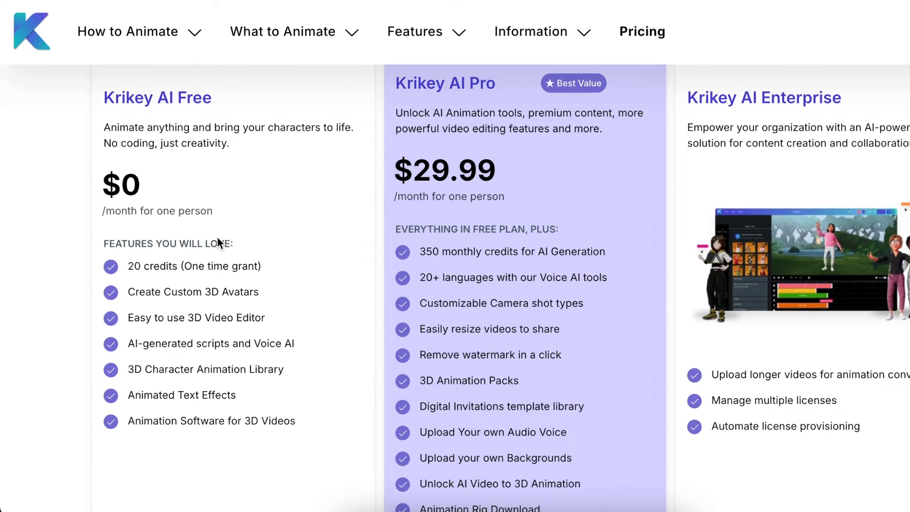
scroll("down", 3)
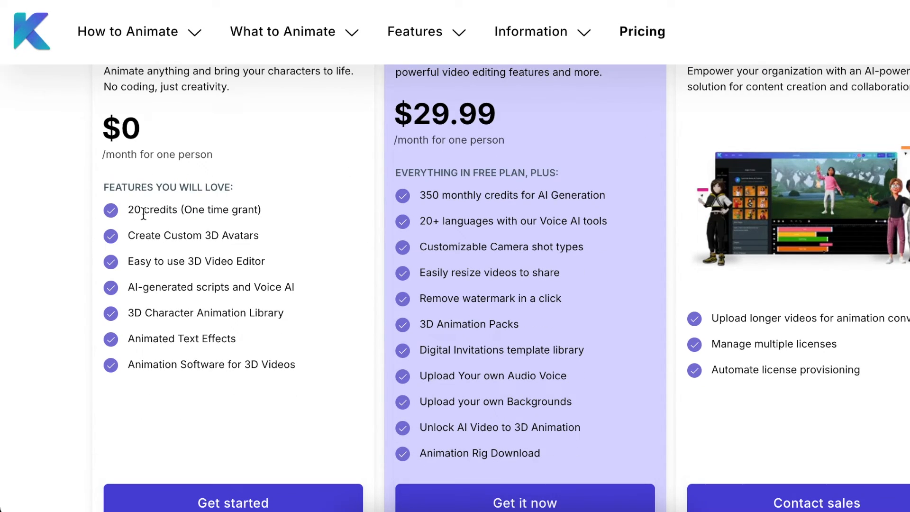
mouse_move(262, 232)
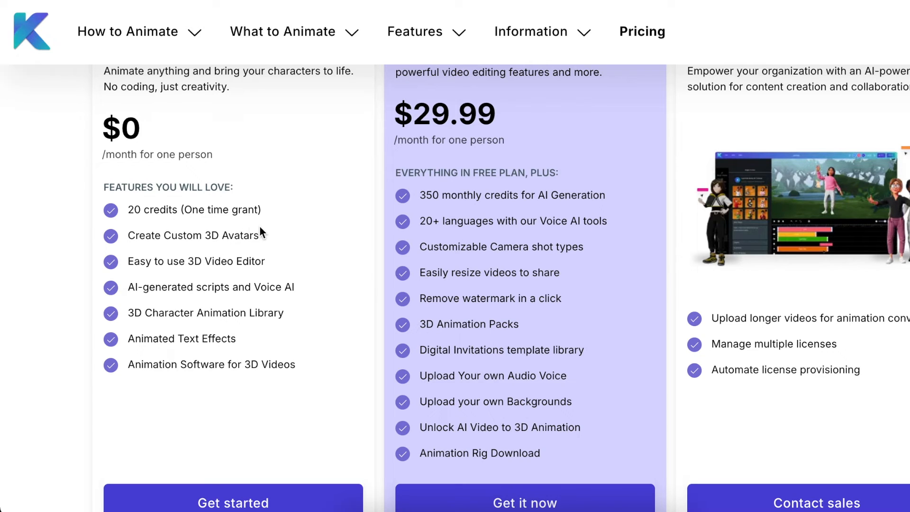
mouse_move(193, 161)
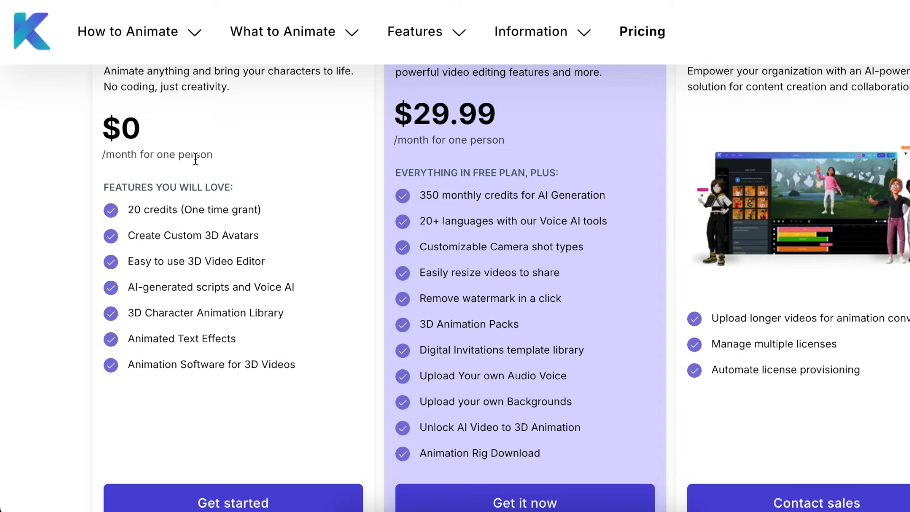
scroll("down", 3)
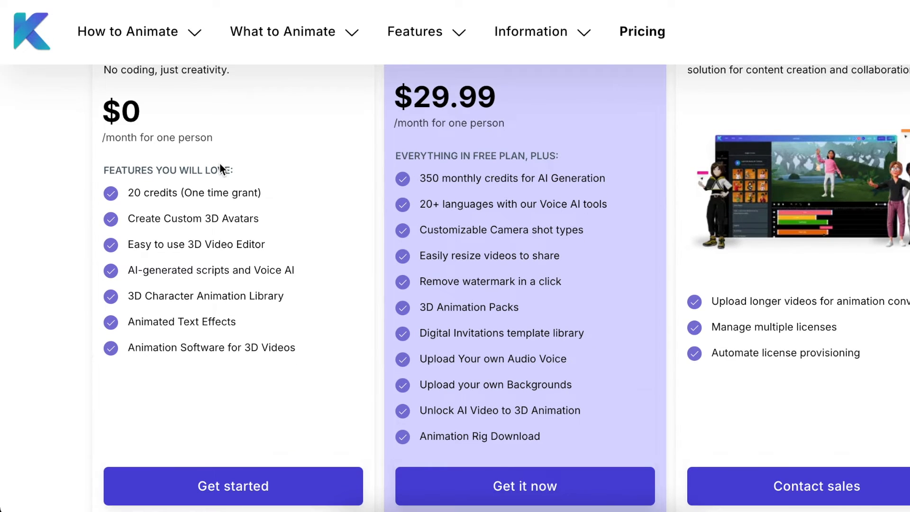
mouse_move(225, 190)
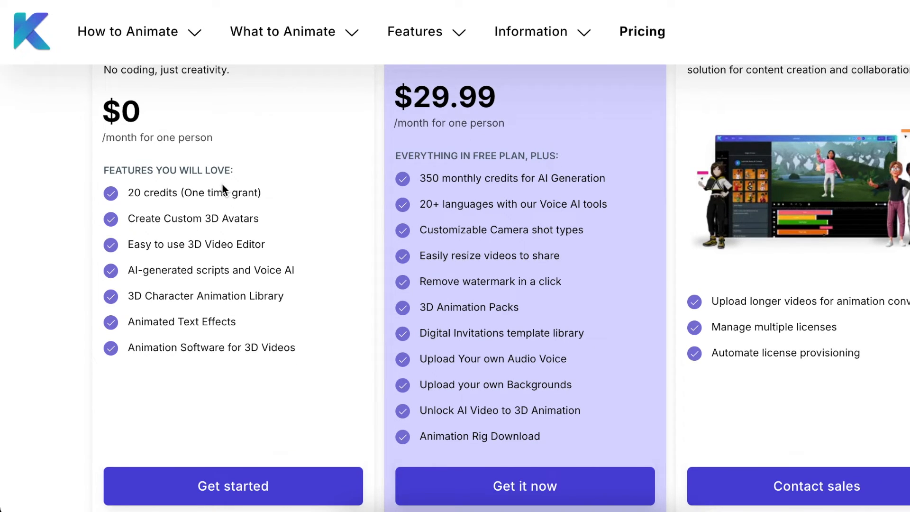
scroll("down", 3)
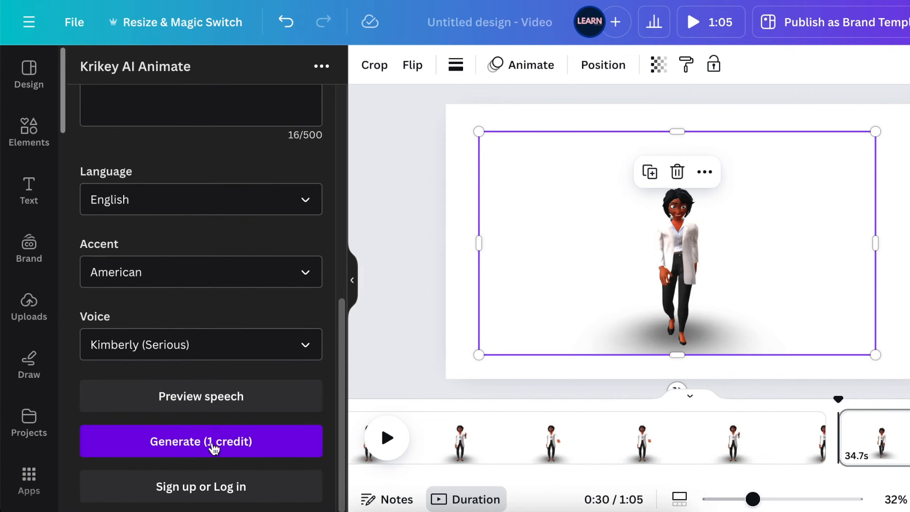
mouse_move(893, 440)
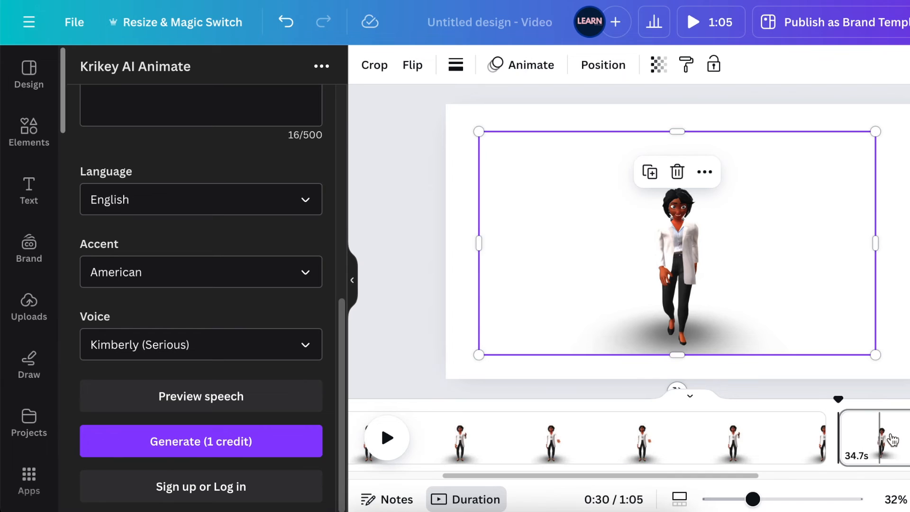
mouse_move(253, 400)
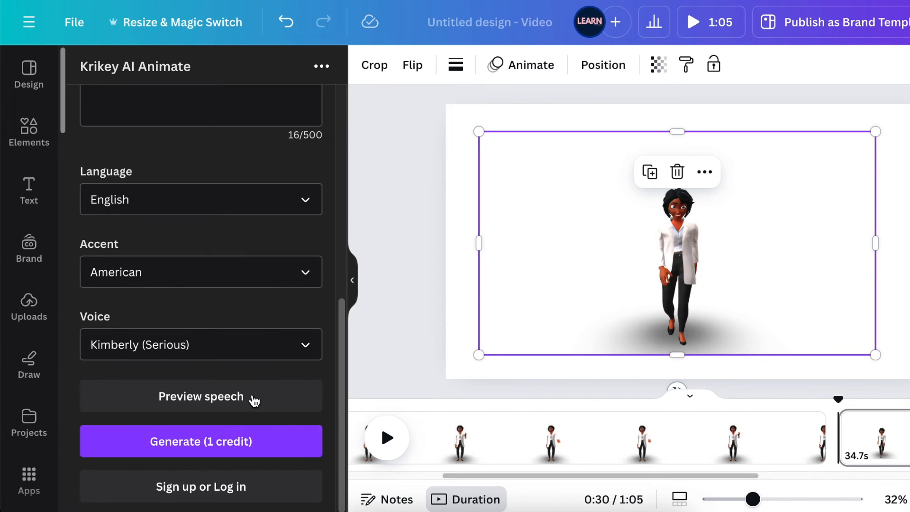
mouse_move(370, 391)
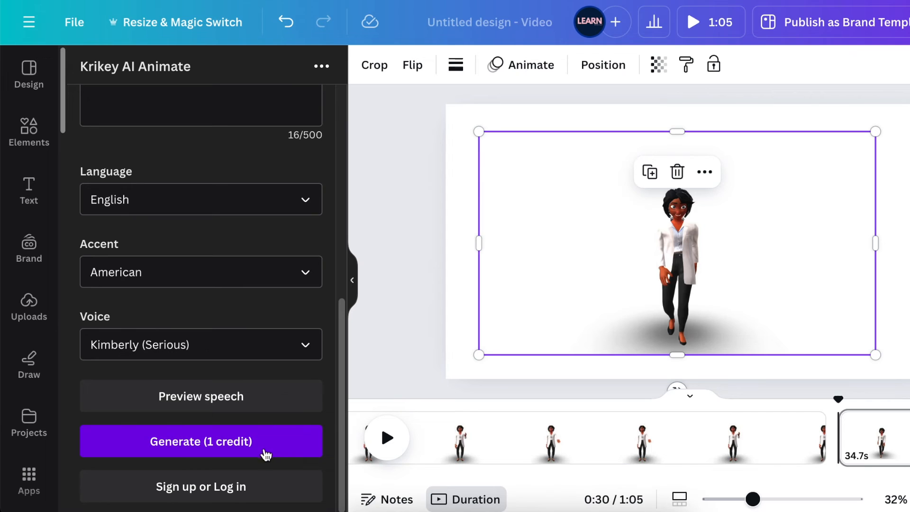
mouse_move(884, 458)
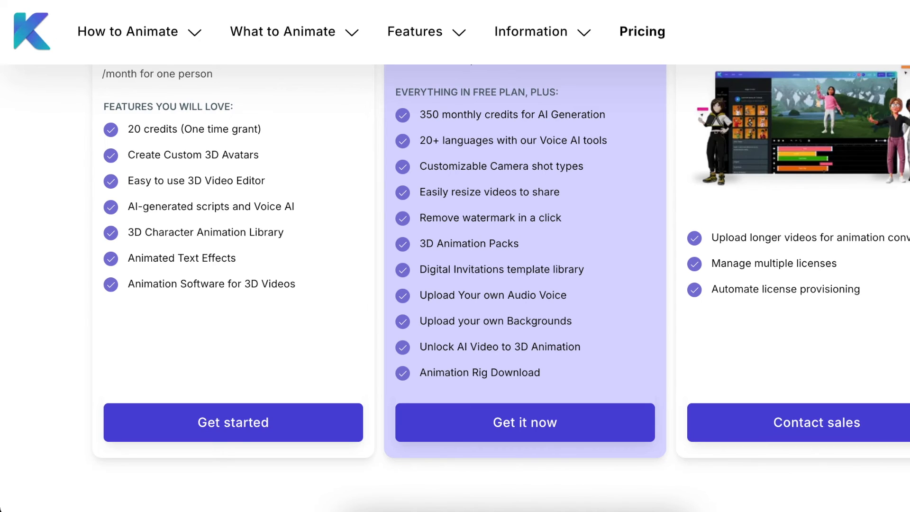
scroll("up", 3)
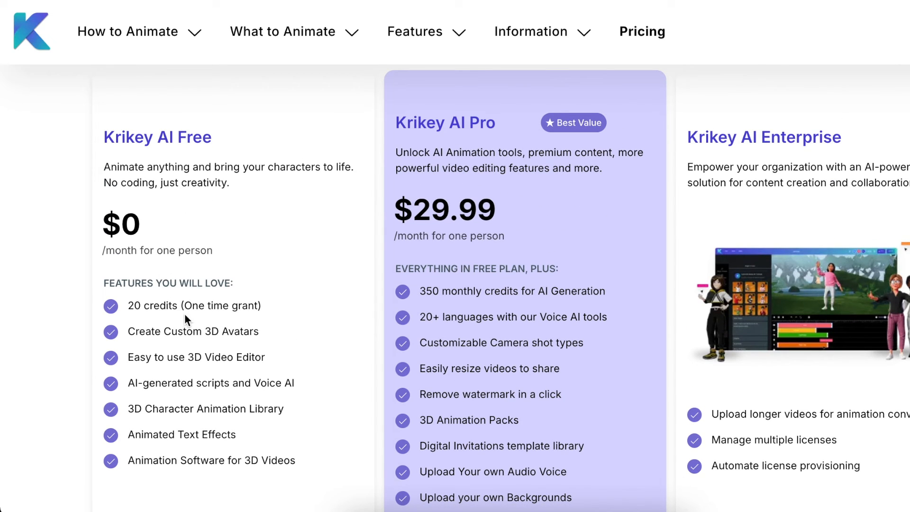
mouse_move(148, 111)
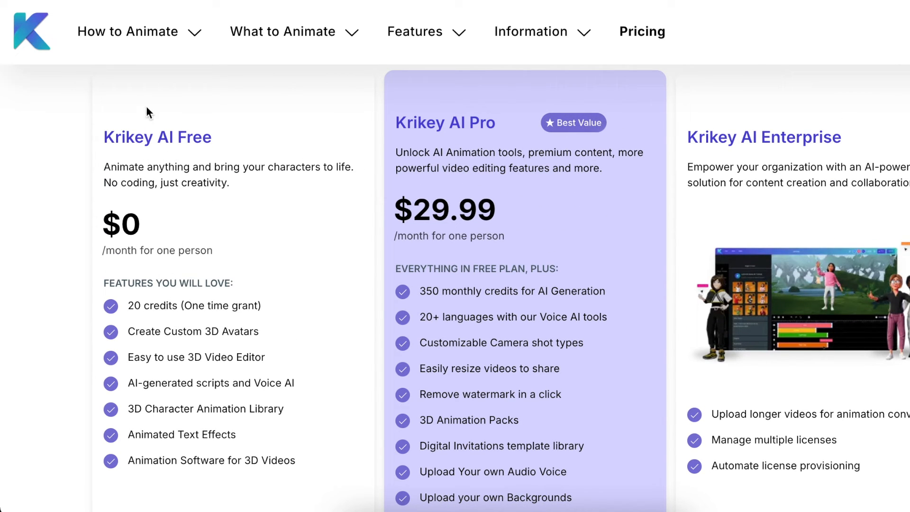
mouse_move(179, 236)
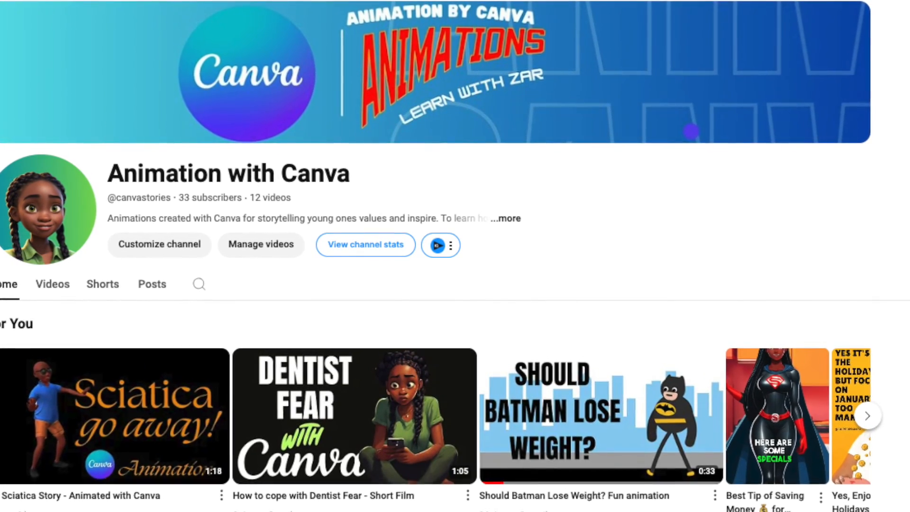
scroll("down", 3)
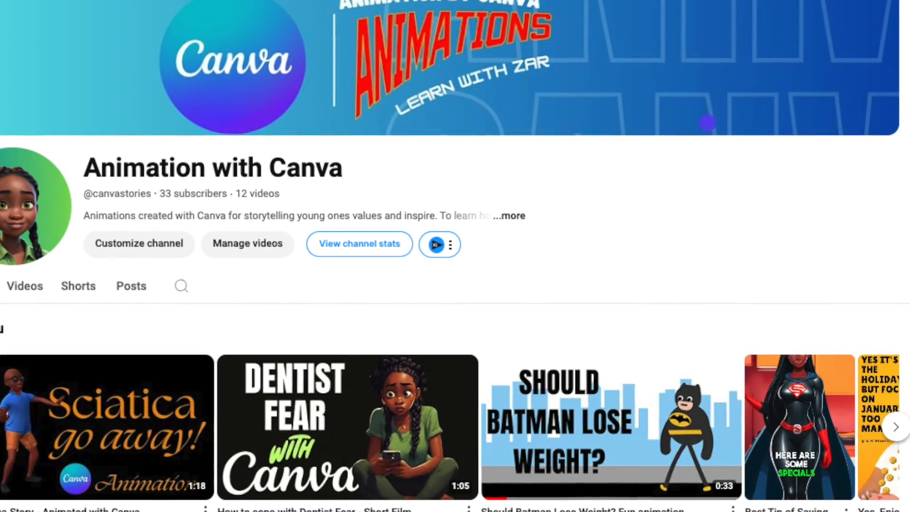
scroll("down", 3)
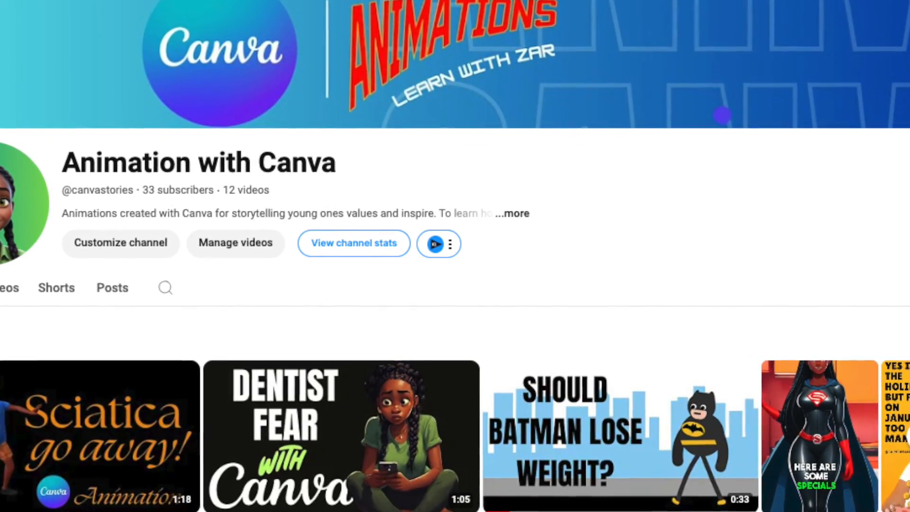